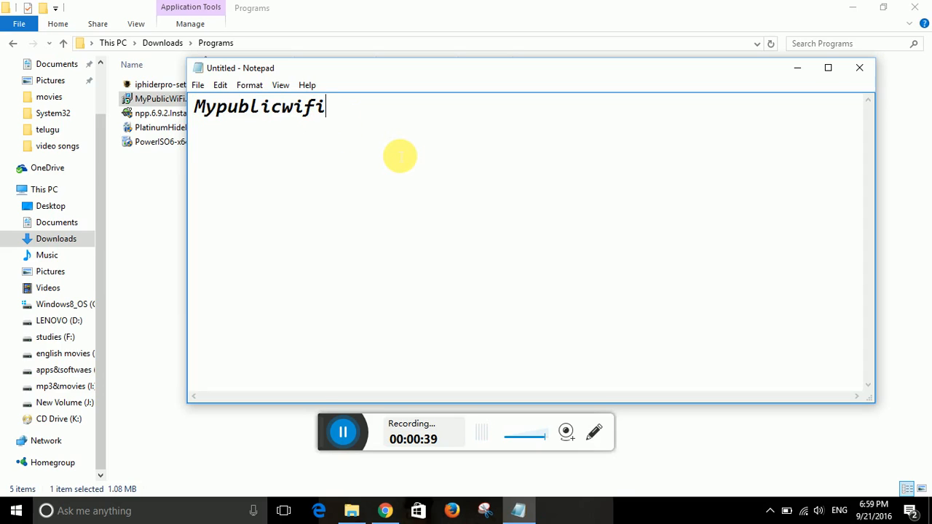
mouse_move(291, 108)
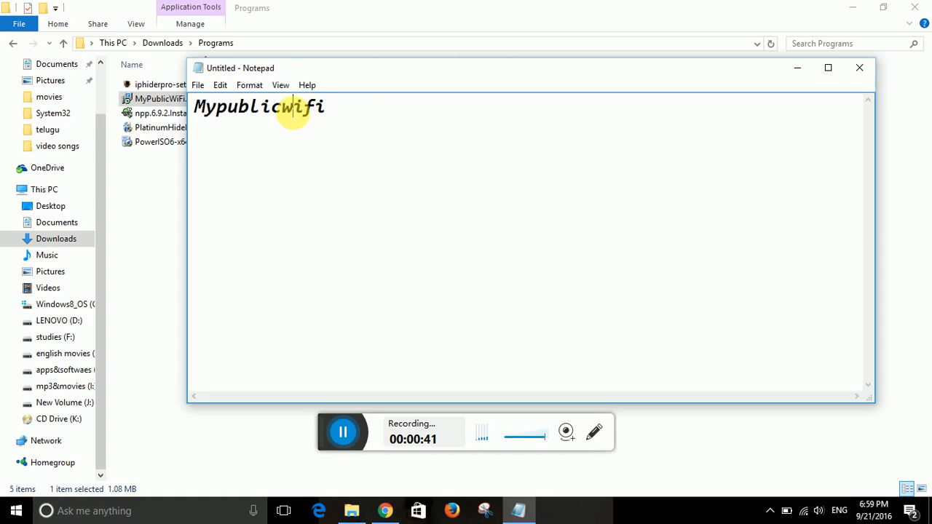
mouse_move(837, 93)
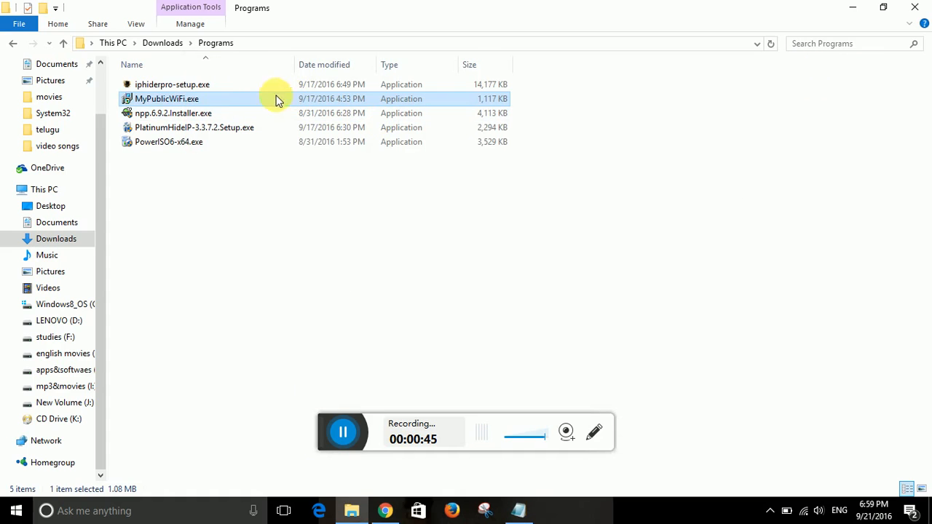
- Put away the Programs folder window so the desktop with the MyPublicWiFi shortcut shows
left_click(167, 99)
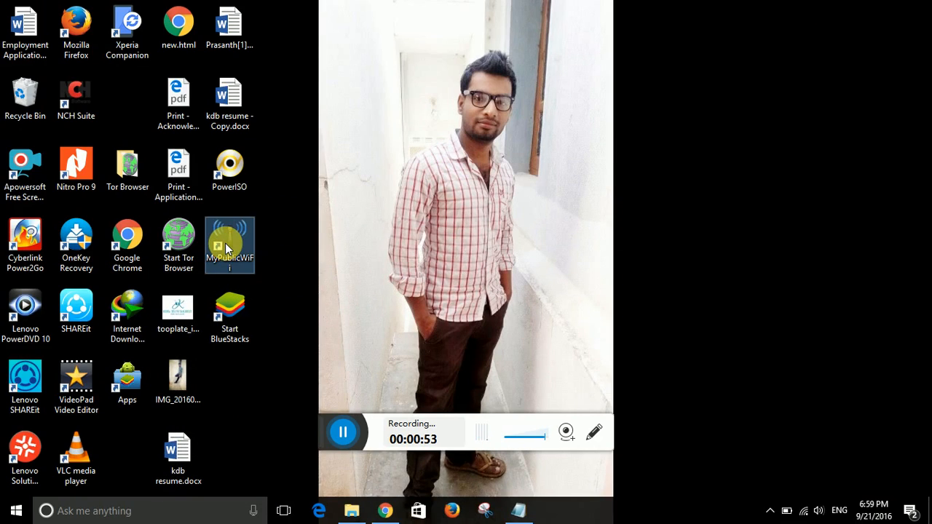
- Bring up the shortcut's options to run MyPublicWiFi as administrator
right_click(230, 245)
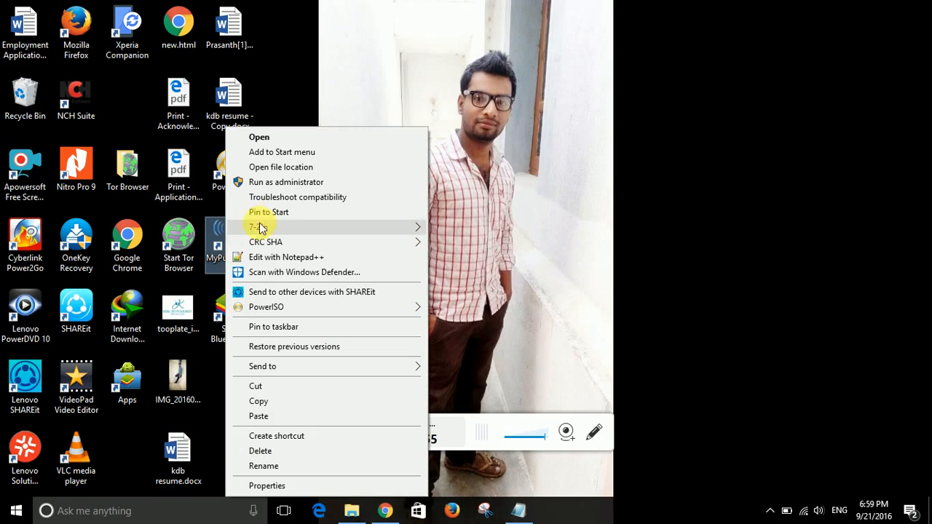
mouse_move(257, 190)
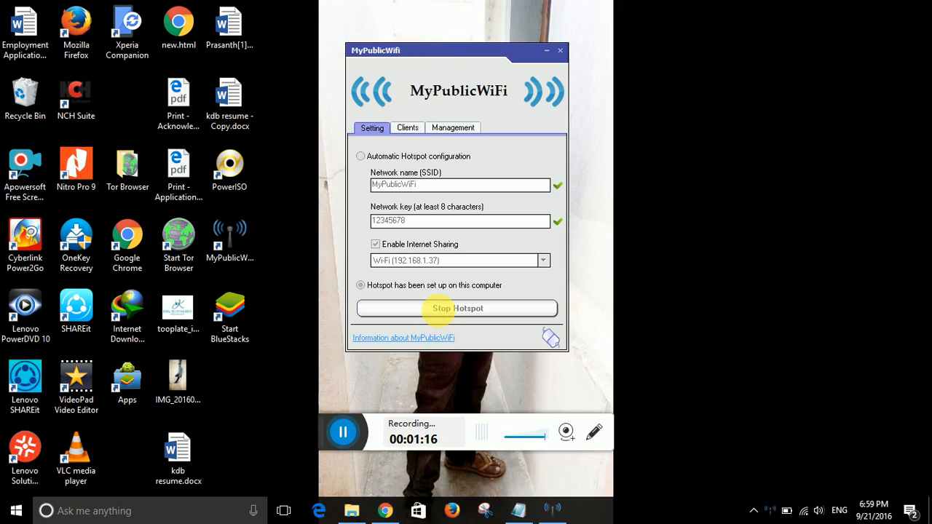
left_click(457, 309)
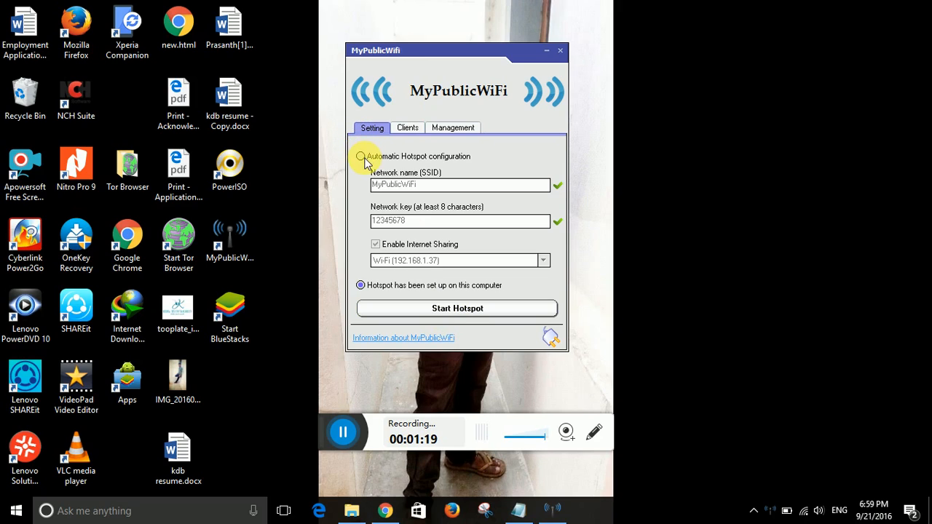
left_click(361, 156)
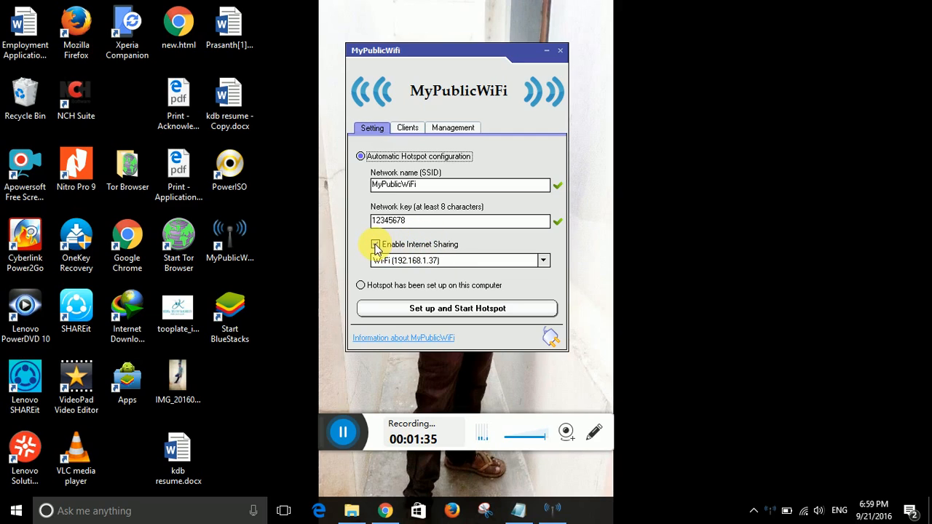
- Enable internet sharing over WiFi (192.168.1.37) and set up and start the hotspot
left_click(376, 244)
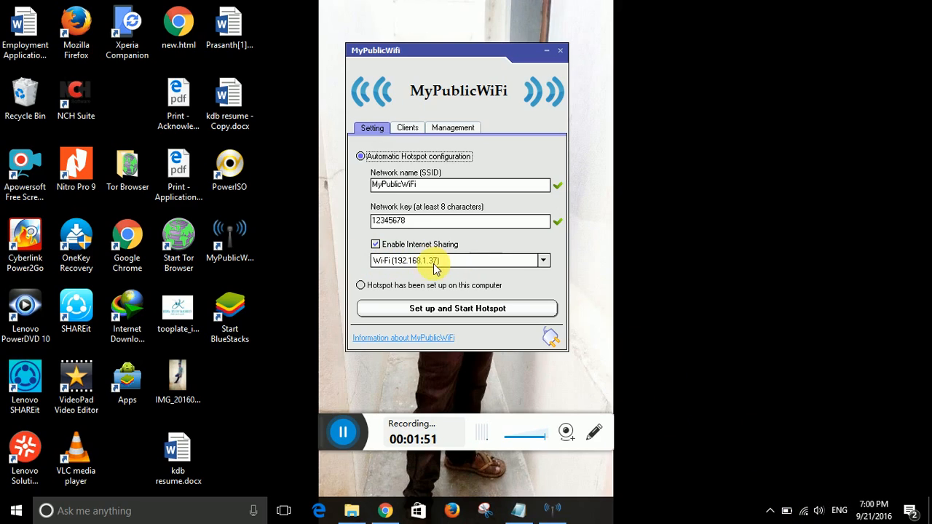
mouse_move(426, 268)
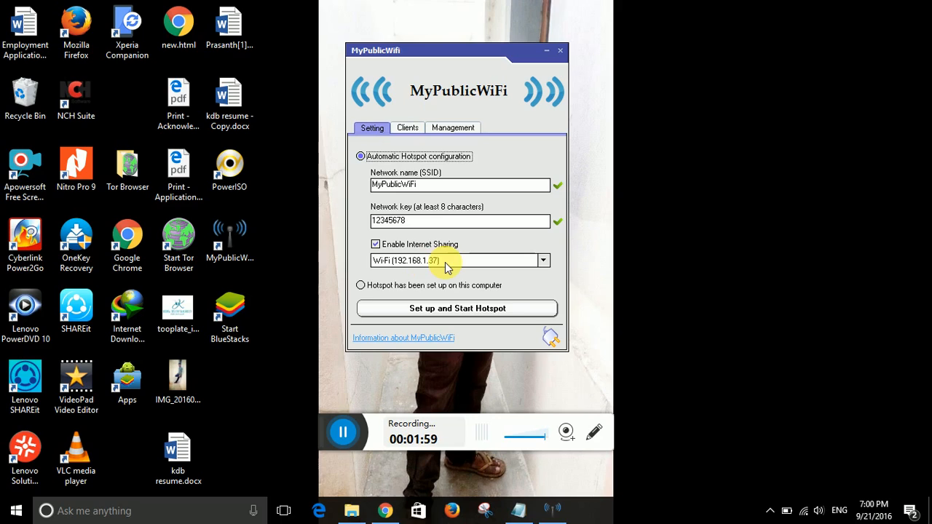
left_click(542, 259)
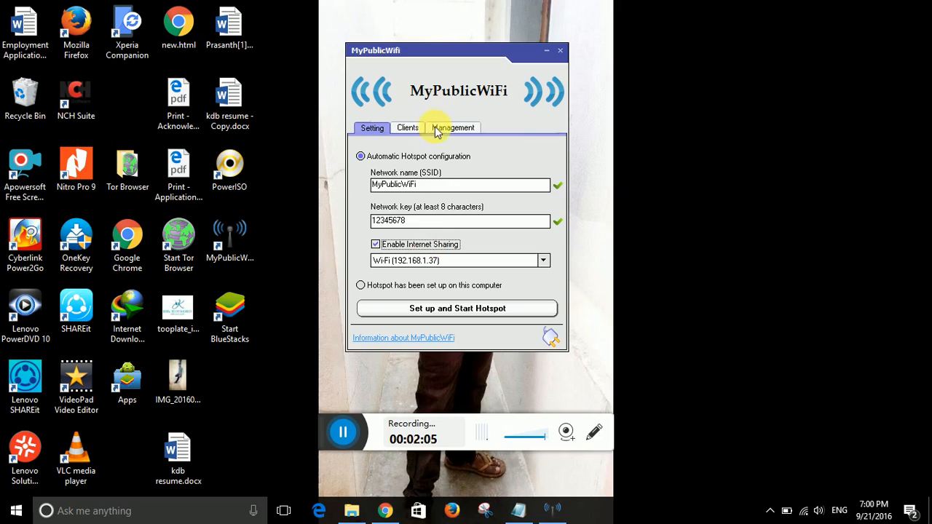
mouse_move(498, 128)
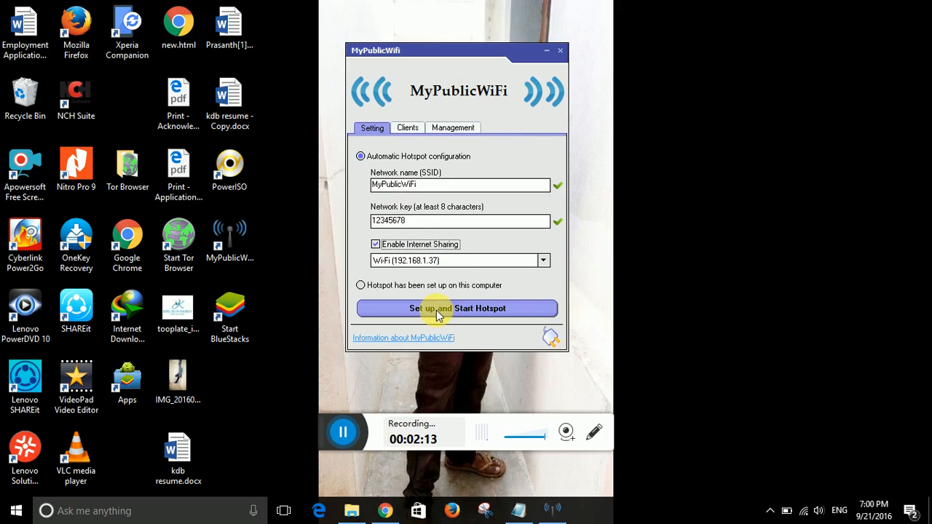
left_click(457, 309)
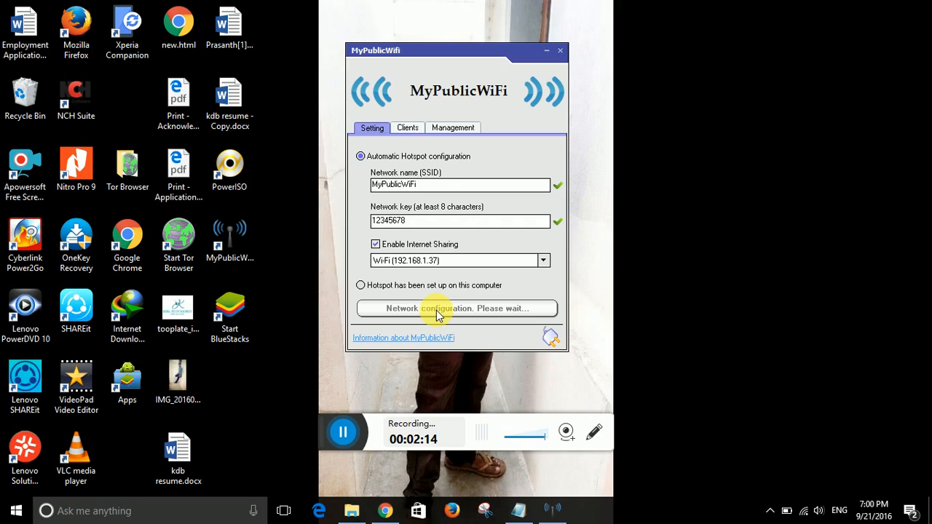